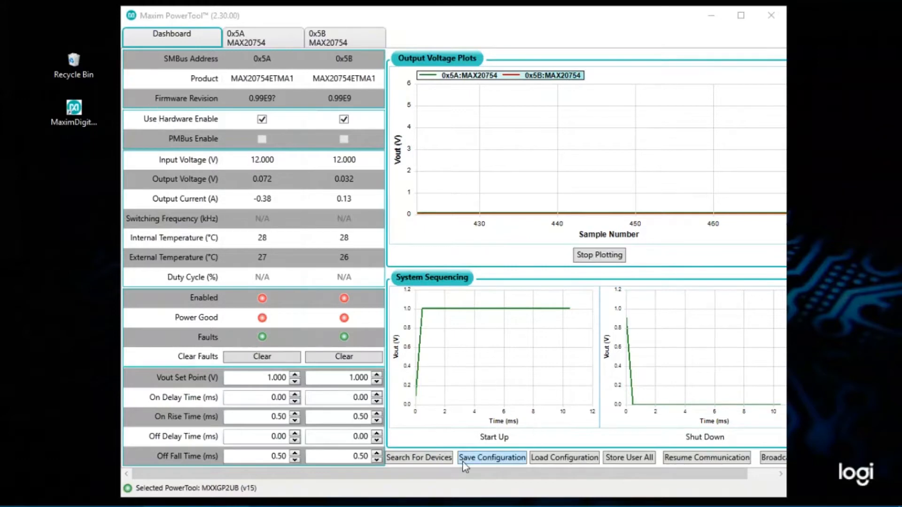
# Step: Resume communication so PMBus polling of both MAX20754 devices restarts
pyautogui.click(706, 458)
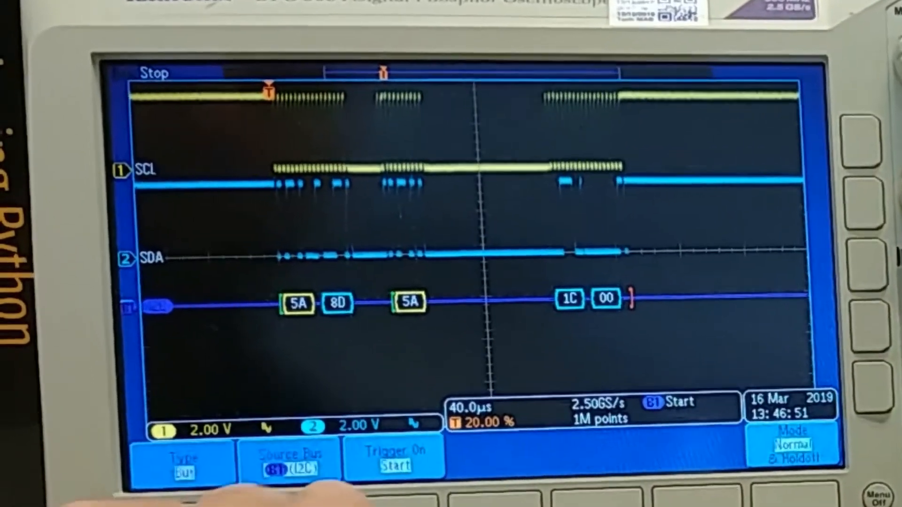
pyautogui.click(393, 455)
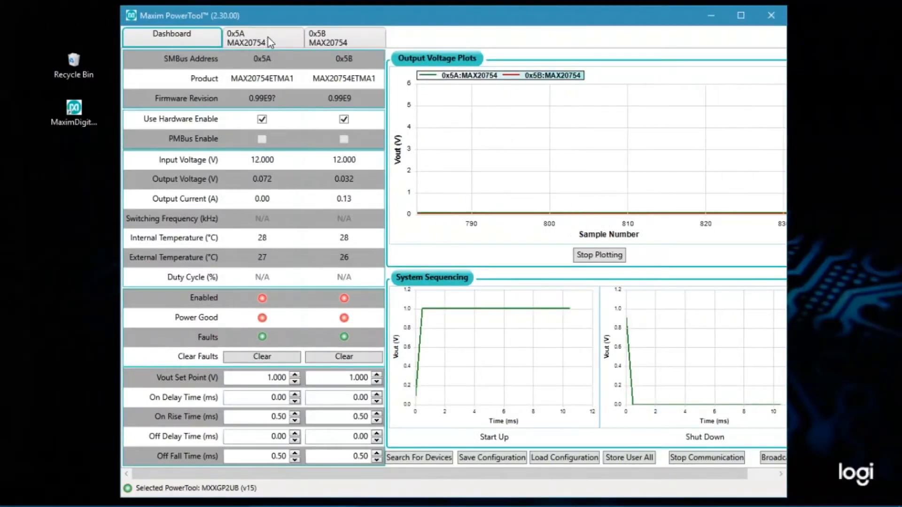
# Step: Show the Configuration page of the MAX20754 at address 0x5A
pyautogui.click(262, 38)
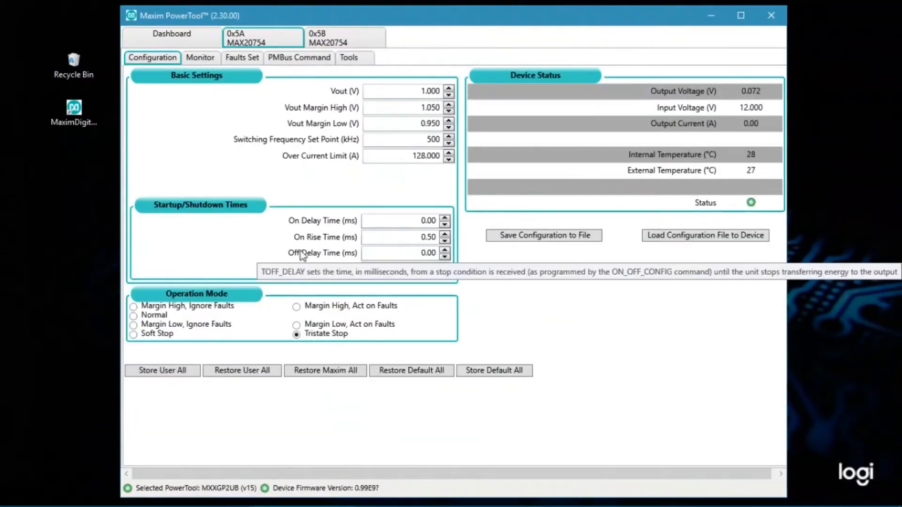